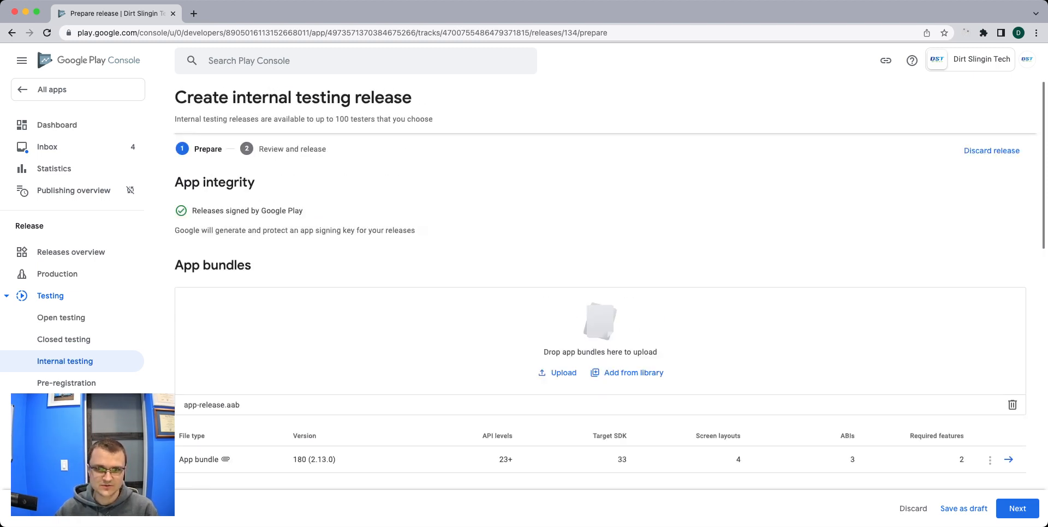
Scroll down the sidebar toward the Open testing track.
scroll("down", 3)
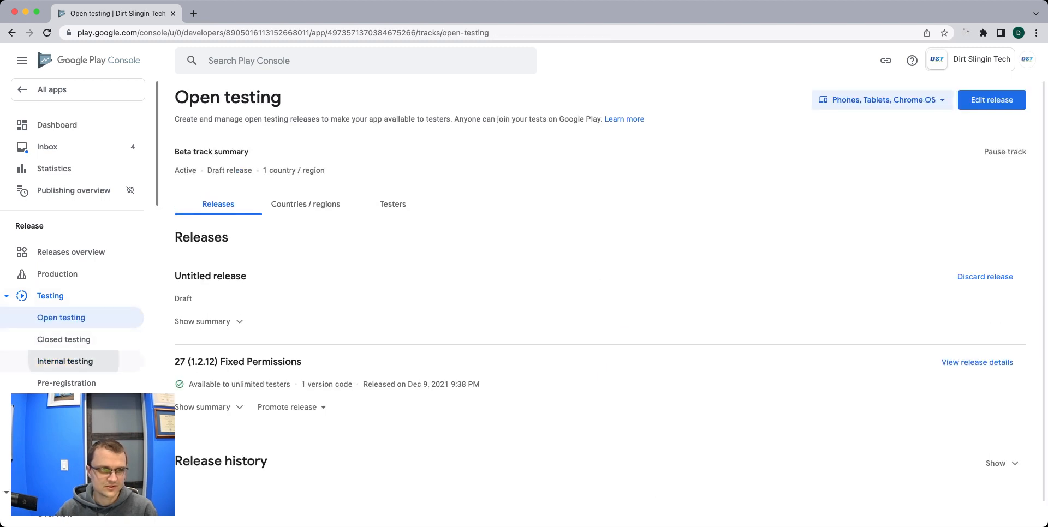
Open the Internal testing track and edit its release.
left_click(65, 361)
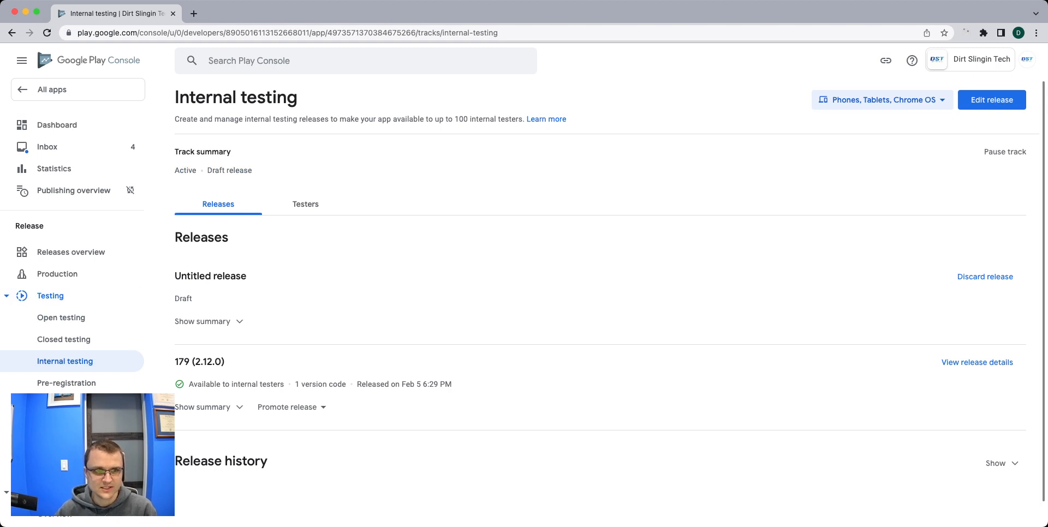
left_click(985, 277)
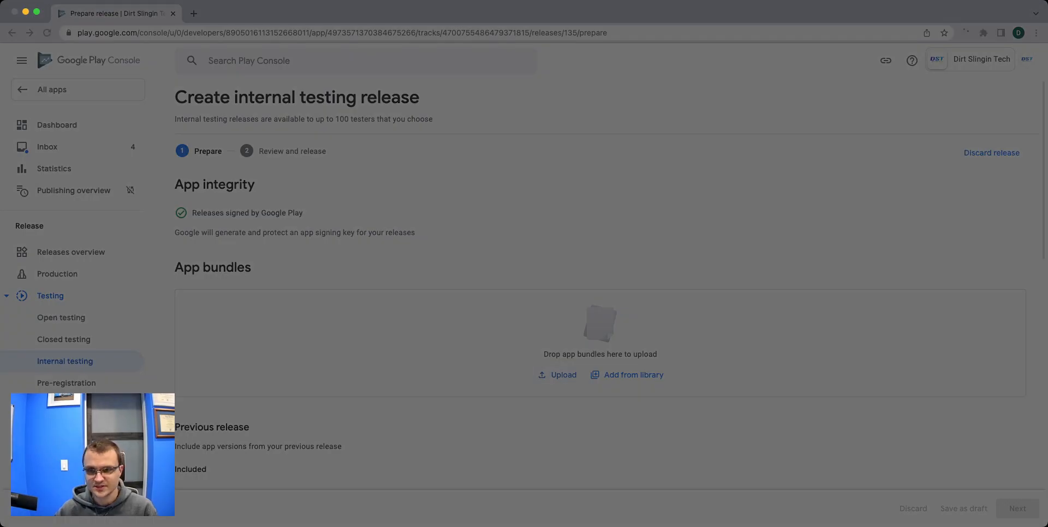
Upload app-release.aab and scroll down to Release details.
left_click(562, 376)
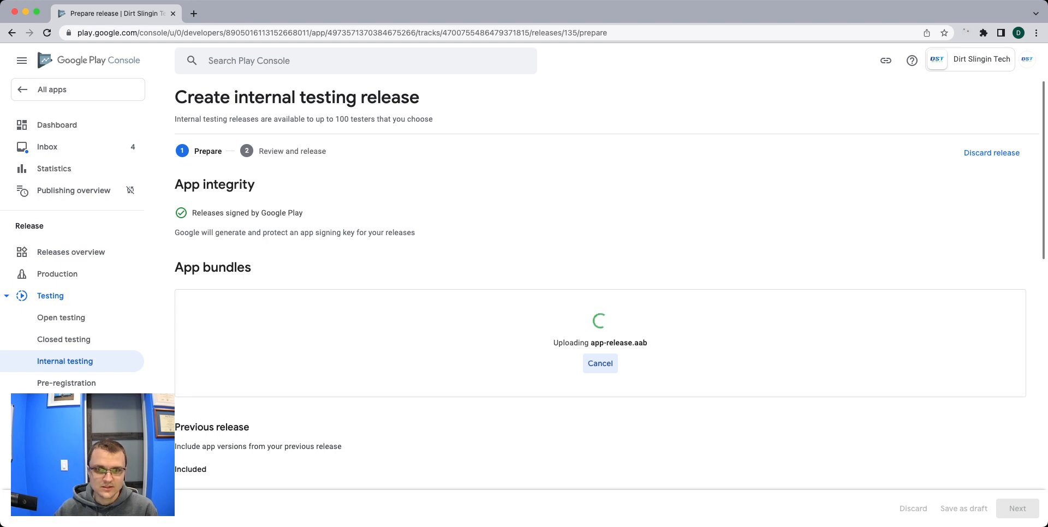
scroll("down", 3)
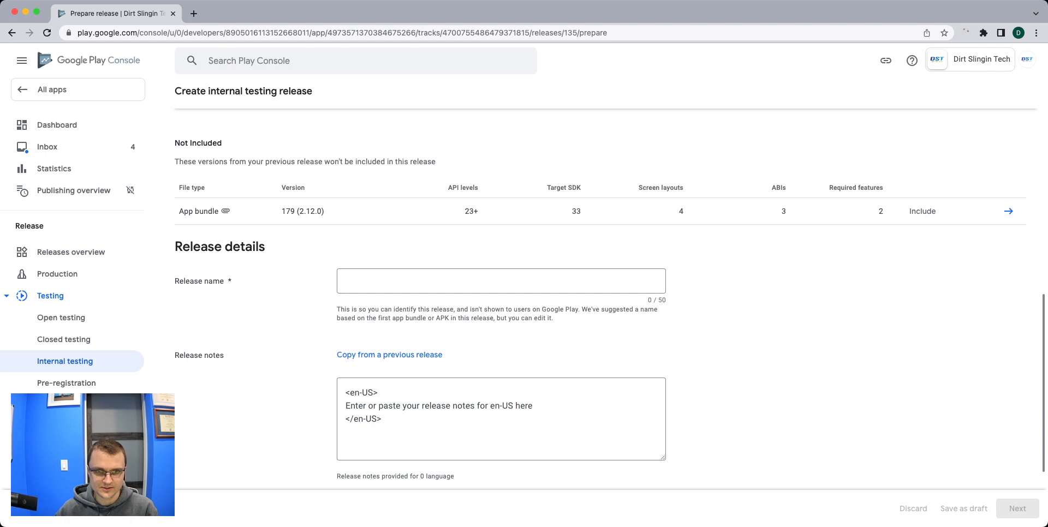
Replace the placeholder en-US notes with bullets 'Micro Sprint Setups' and 'Bug fixes'.
double_click(439, 406)
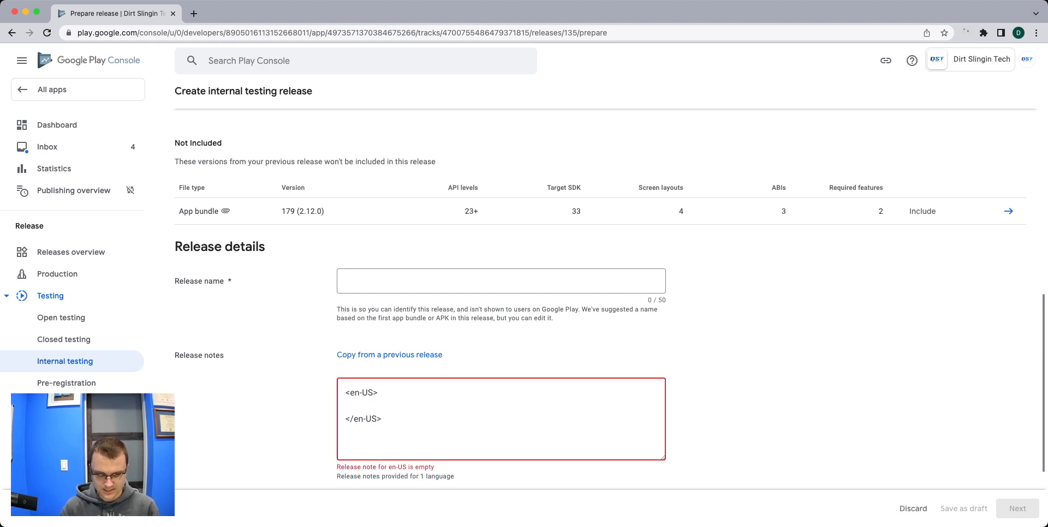
type("•")
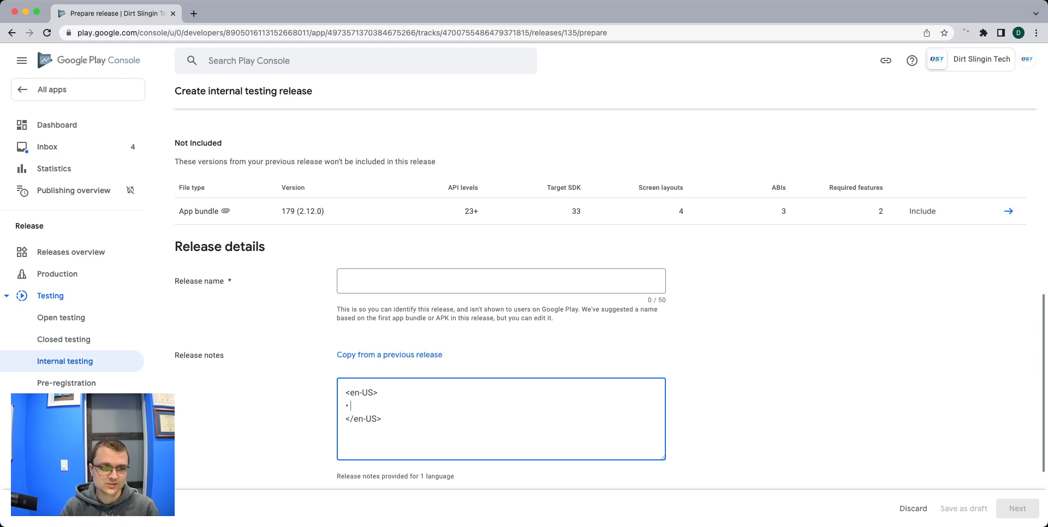
type("Mic")
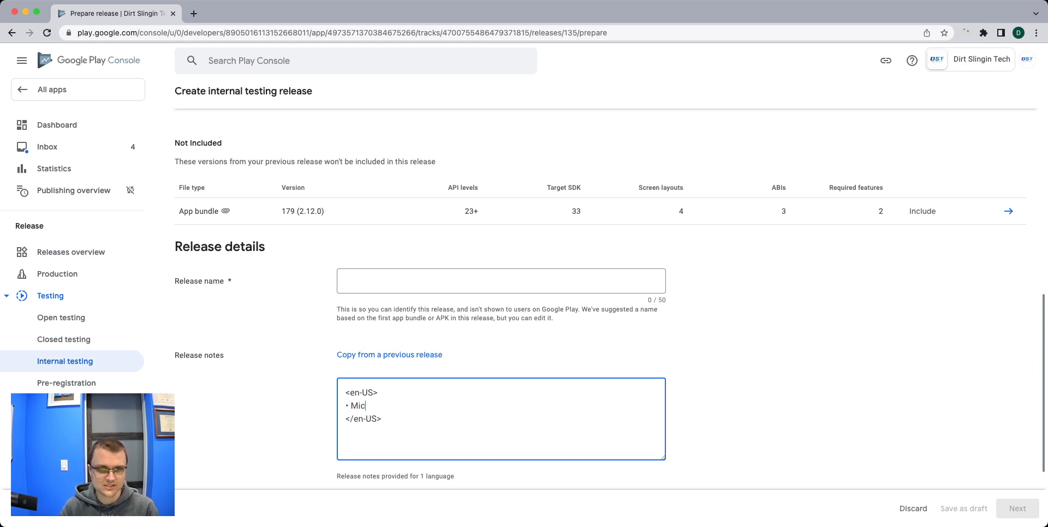
type("ro Sprint Setups")
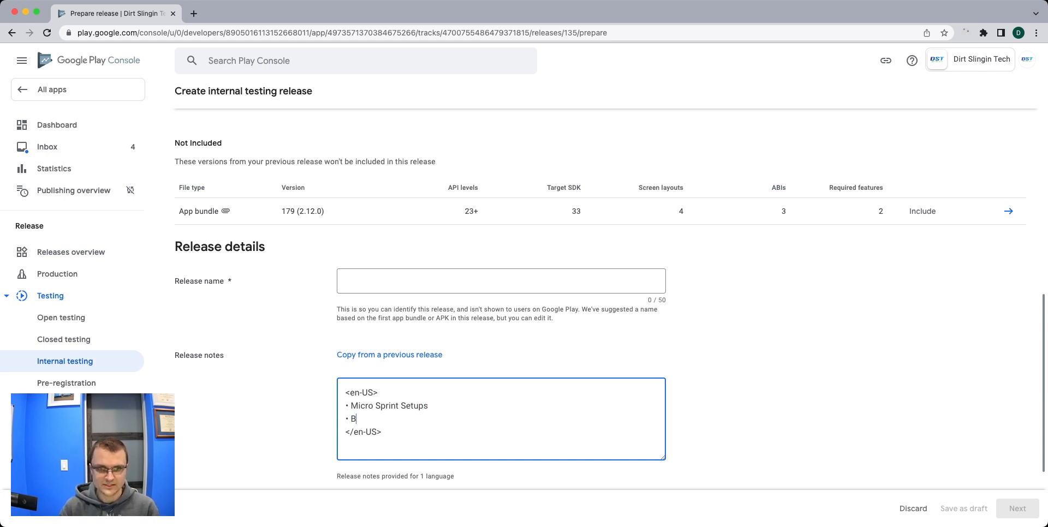
type("ug fixes")
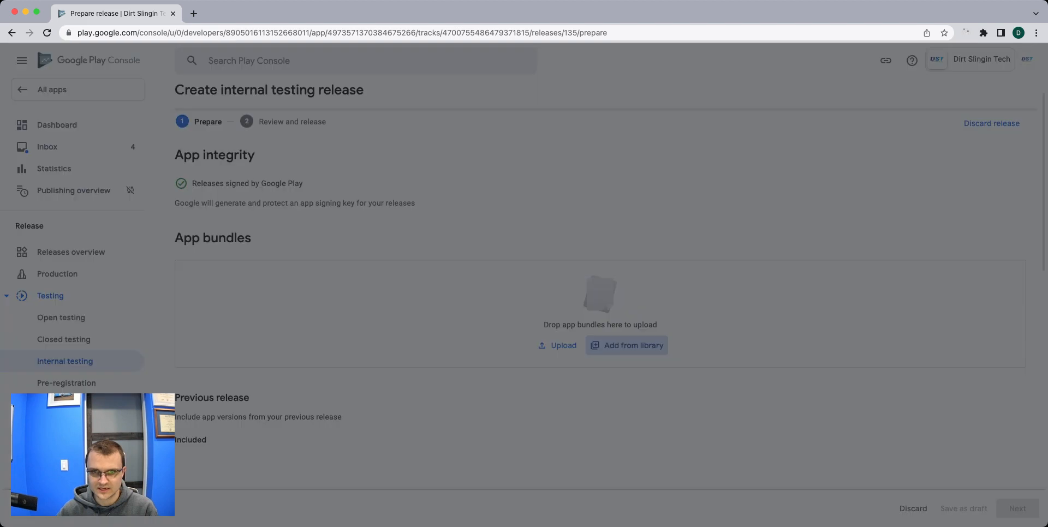
Add bundle 180 (2.13.0) from the library and continue to review.
left_click(626, 346)
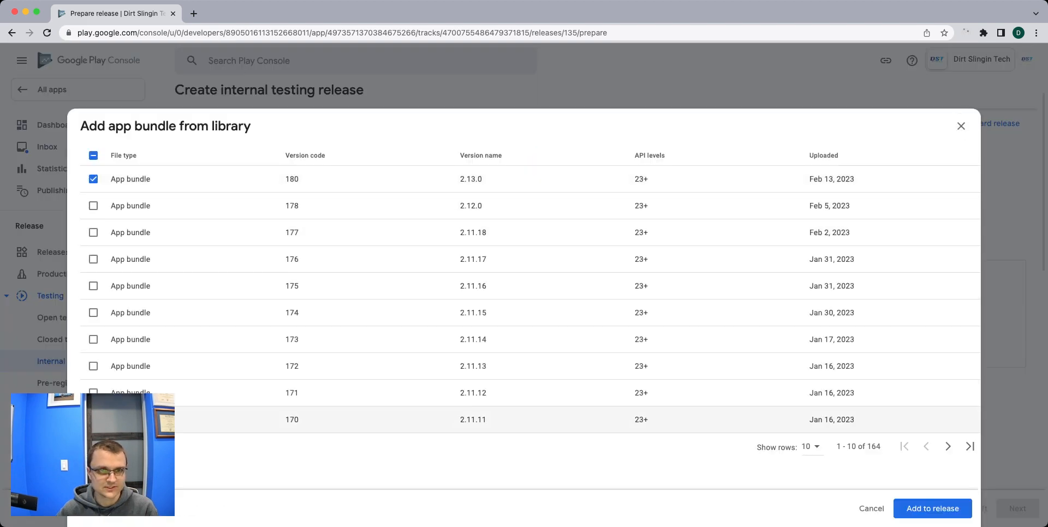
left_click(932, 509)
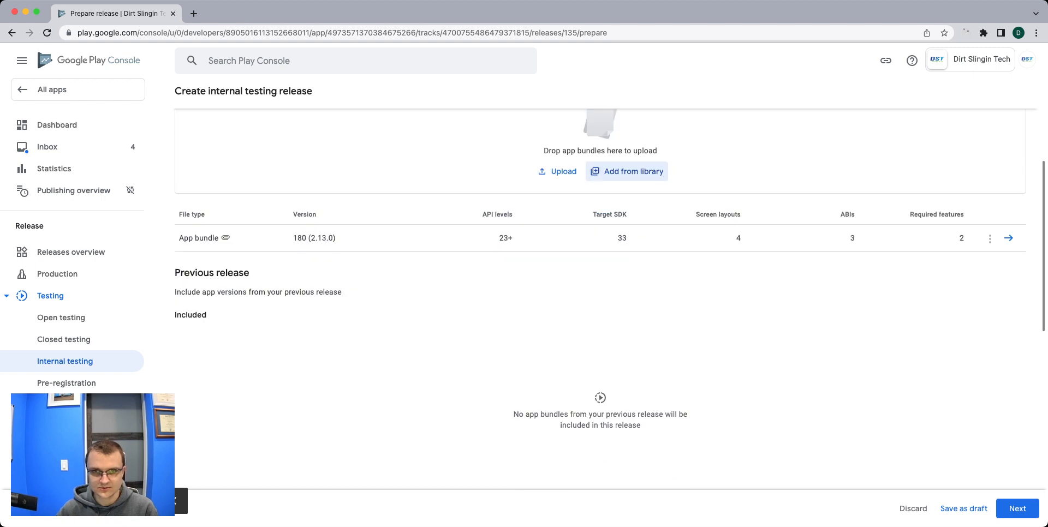
scroll("down", 3)
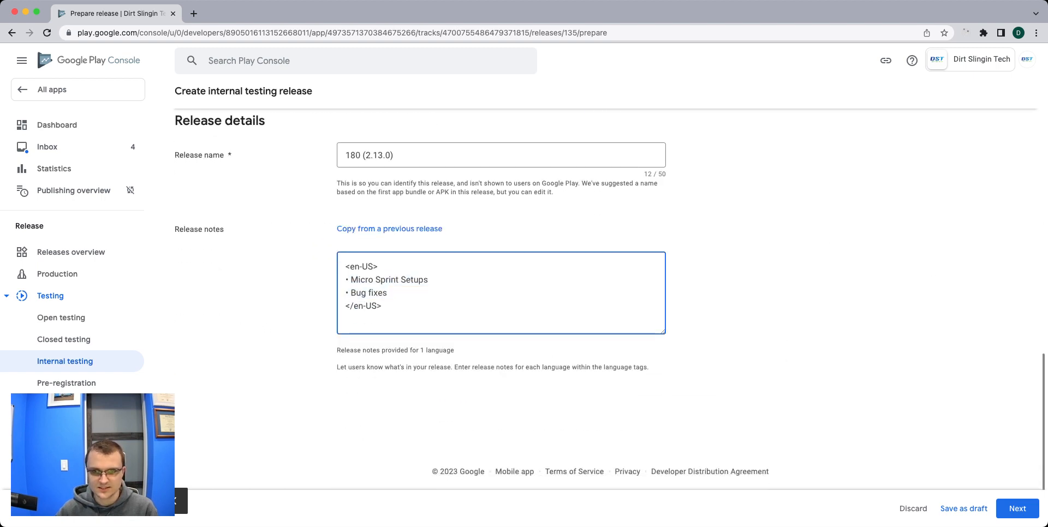
left_click(1017, 509)
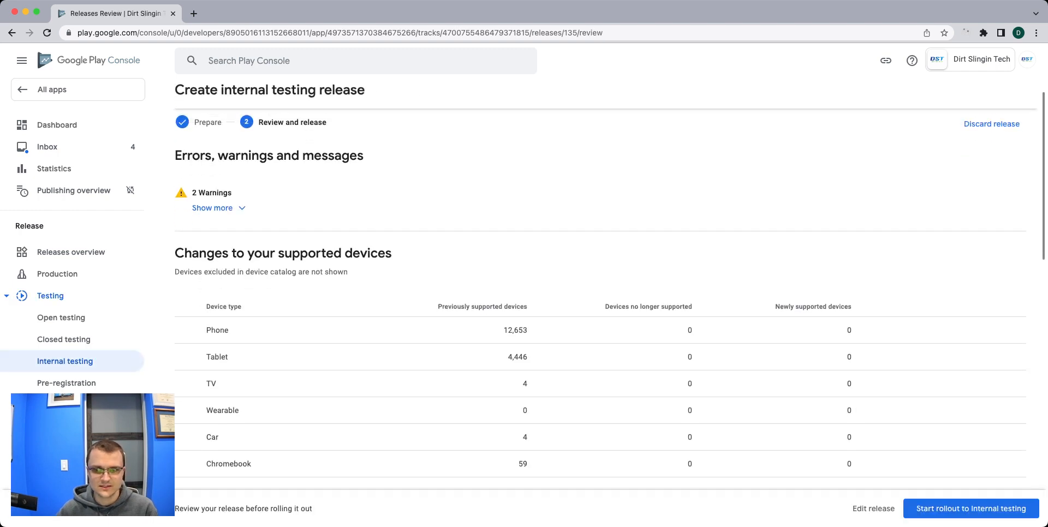
left_click(212, 208)
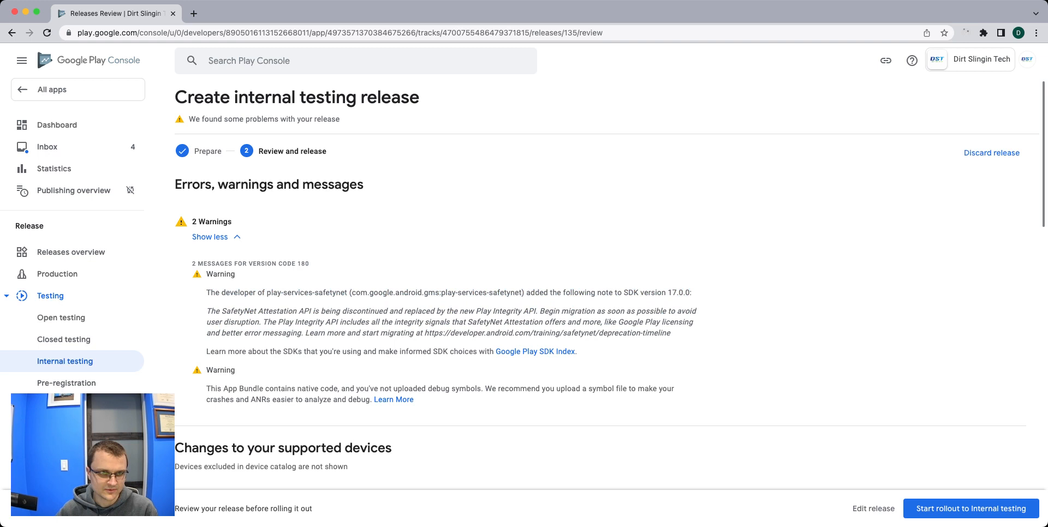
left_click(209, 236)
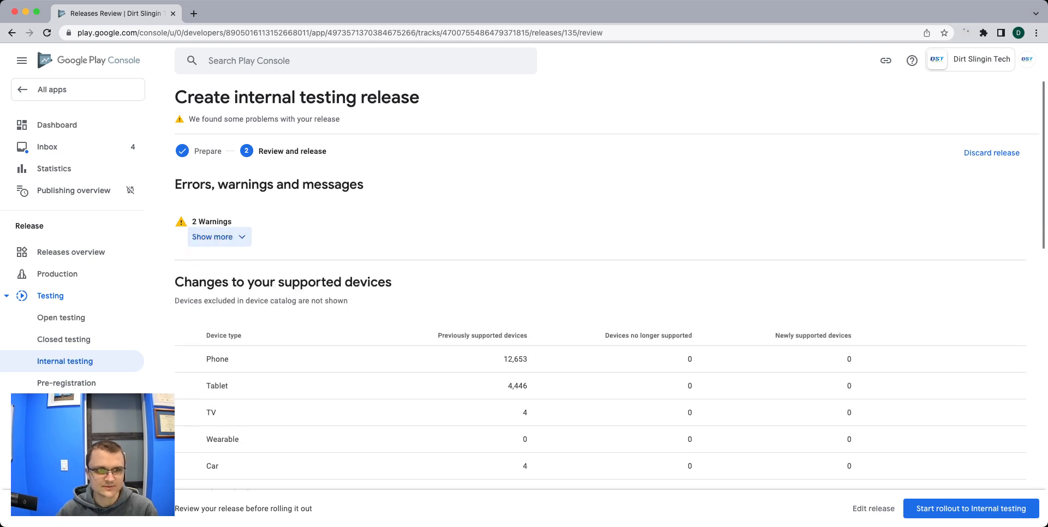
scroll("down", 3)
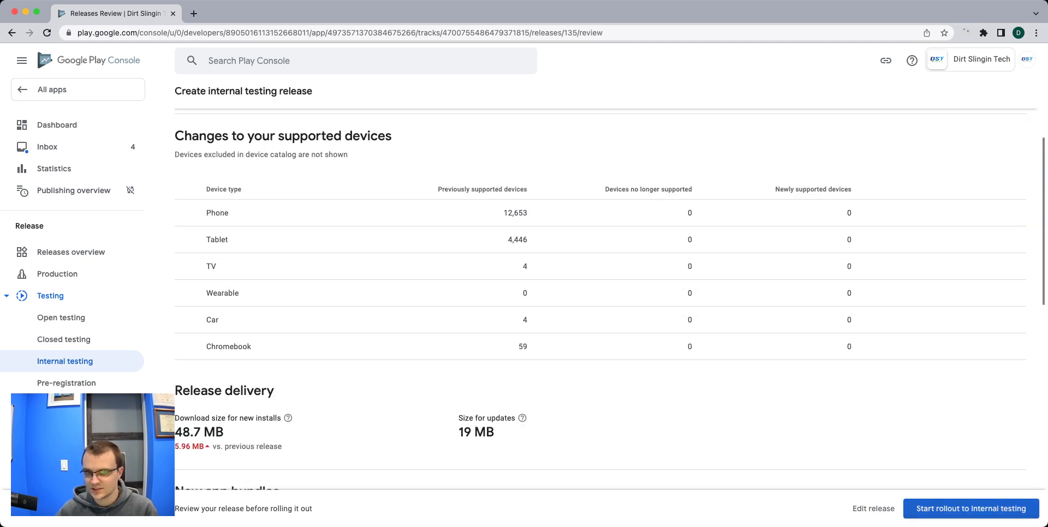